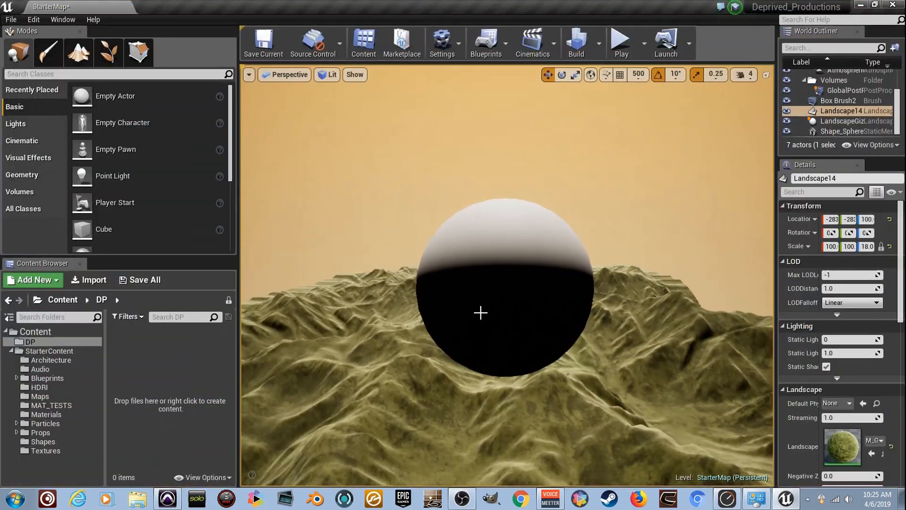
- Create the Depth material in DP, set Translucent blend and Unlit shading, and save
click(33, 280)
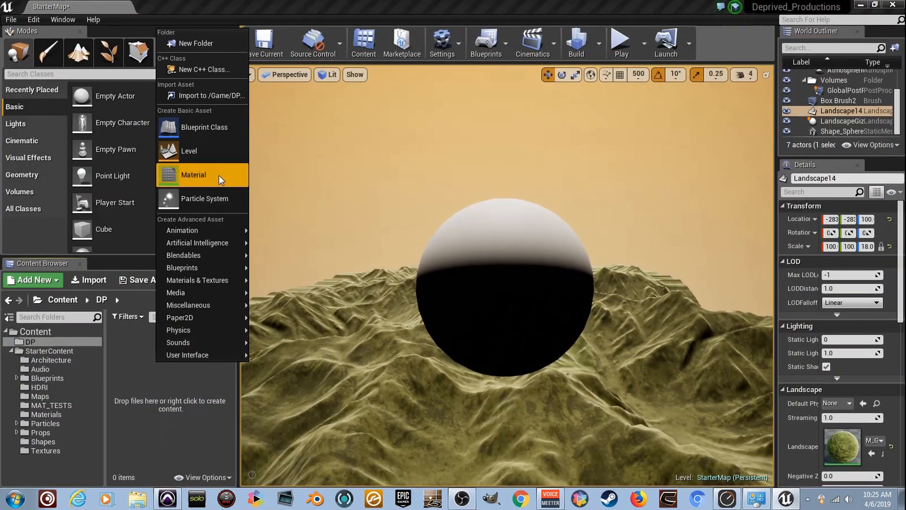
click(193, 175)
text(Depth)
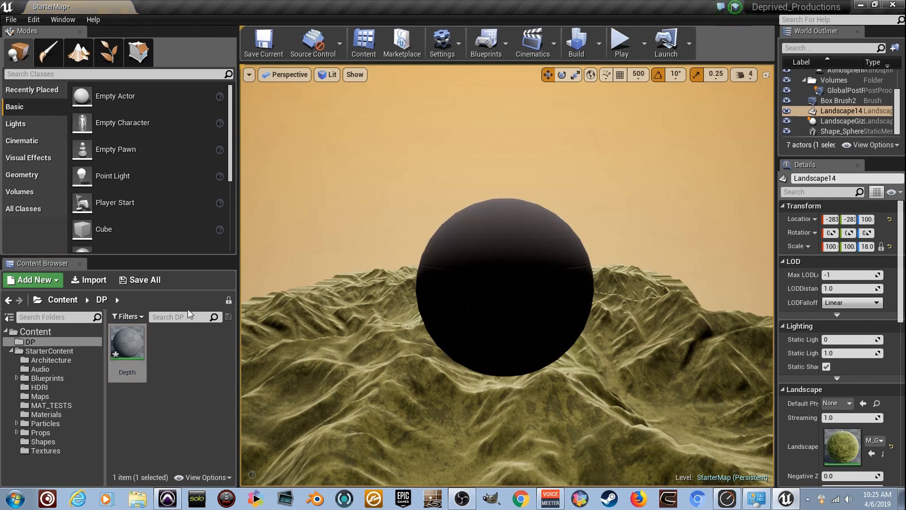
double_click(127, 343)
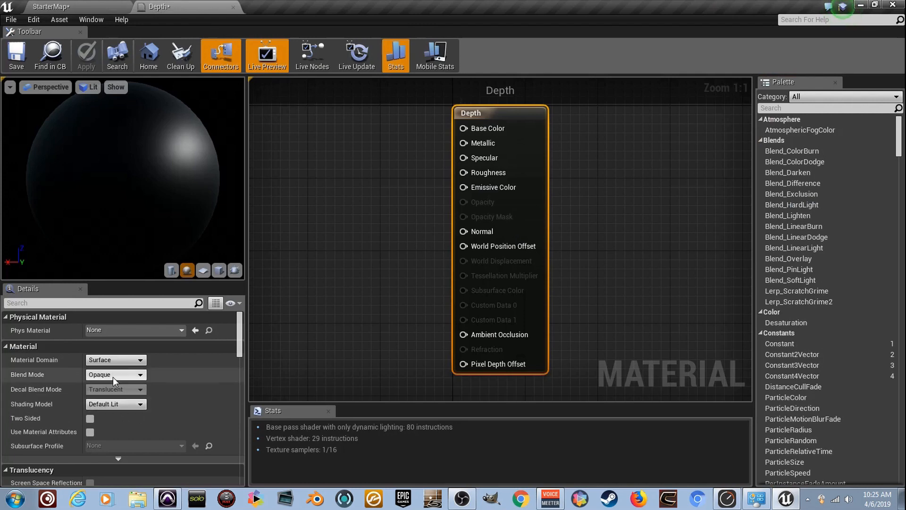
click(112, 374)
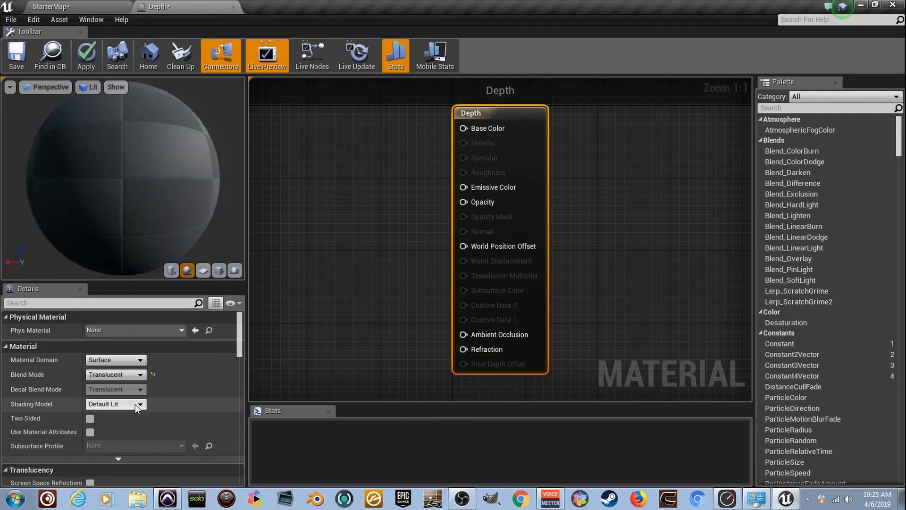
click(139, 404)
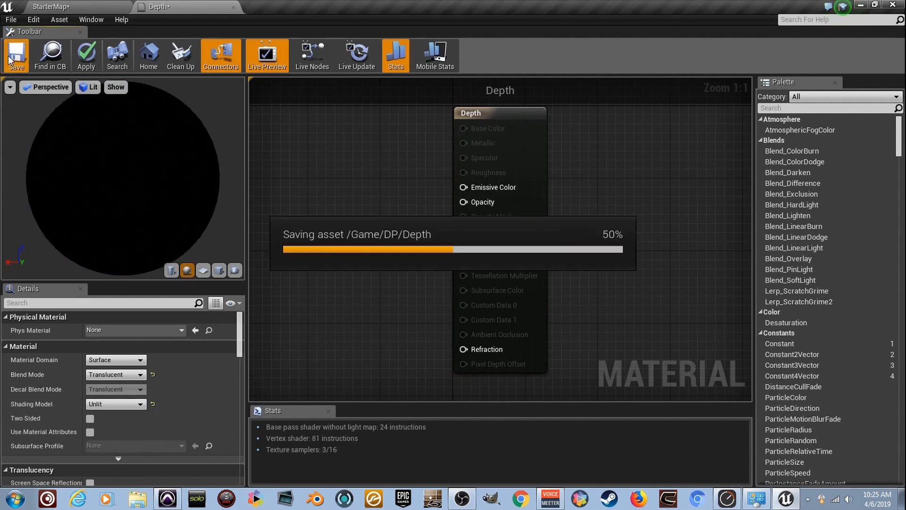
click(16, 55)
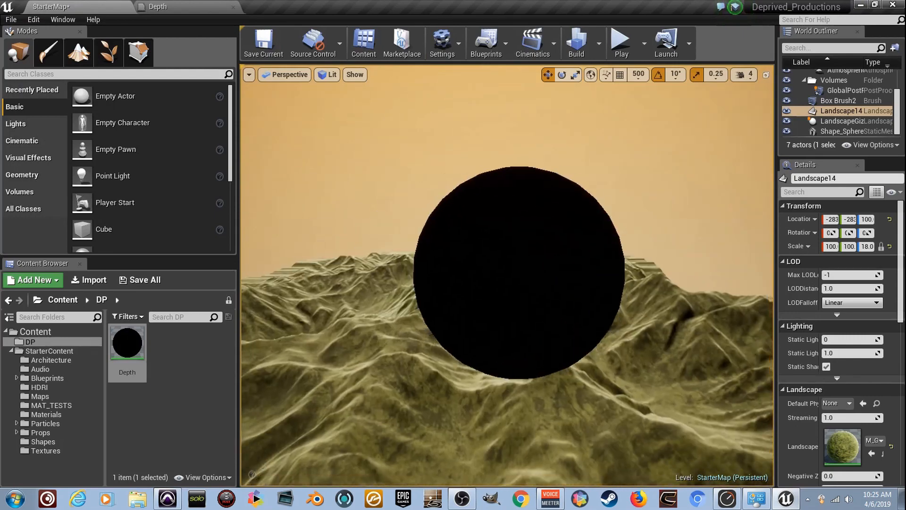
- Wire a Depth Fade node into Opacity, with constants 1 for opacity and 13000 for fade distance
double_click(126, 342)
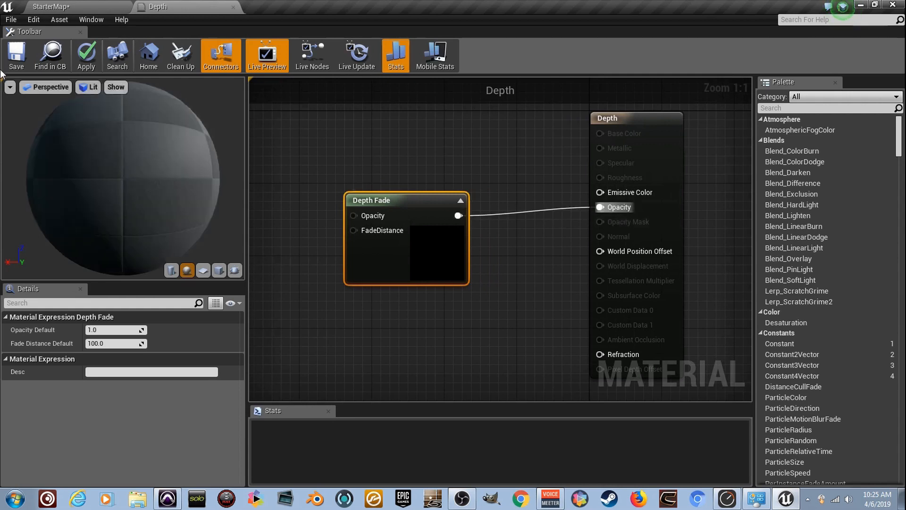
click(16, 55)
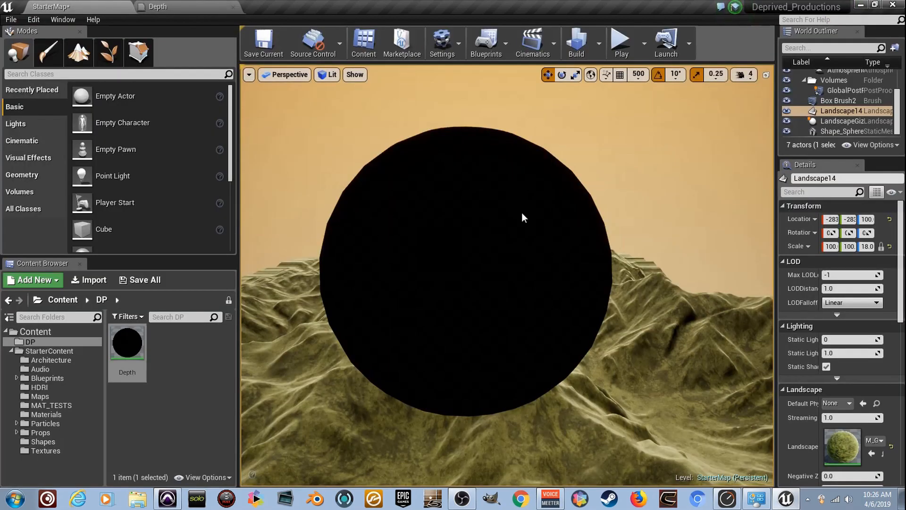
scroll(down, 3)
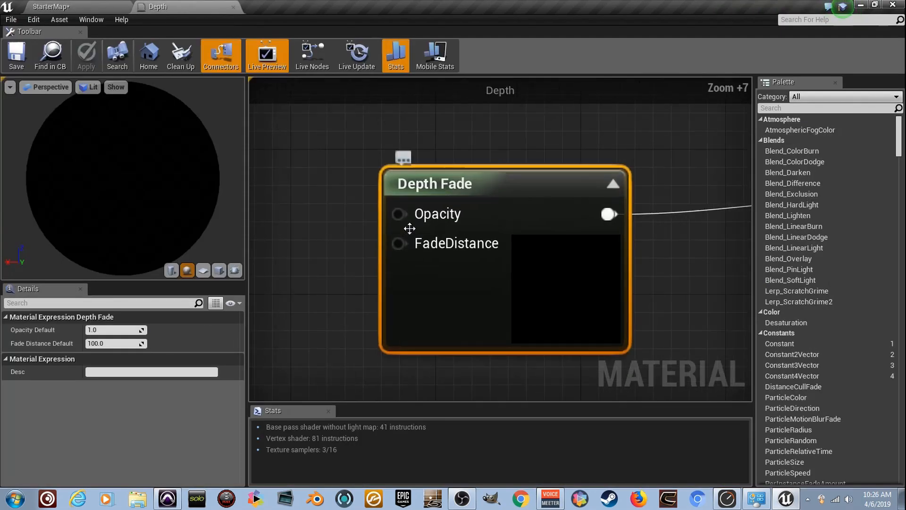
mouse_move(501, 254)
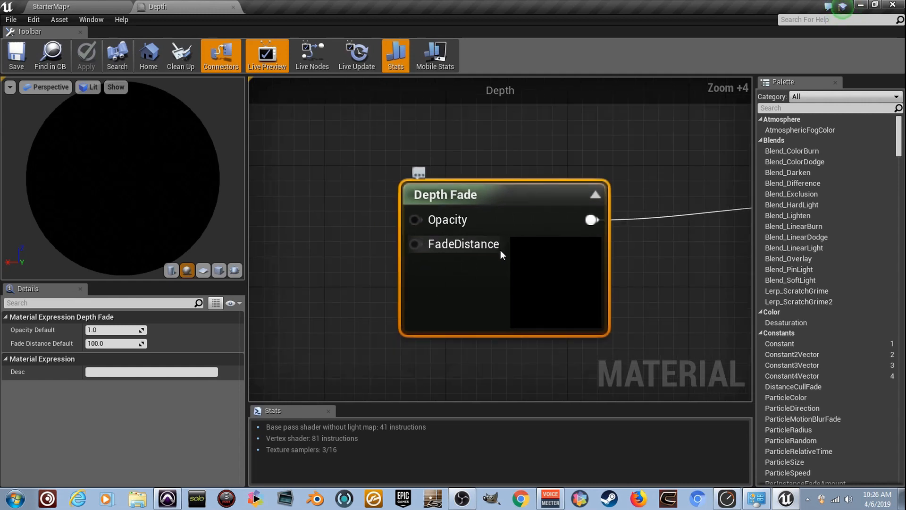
mouse_move(353, 196)
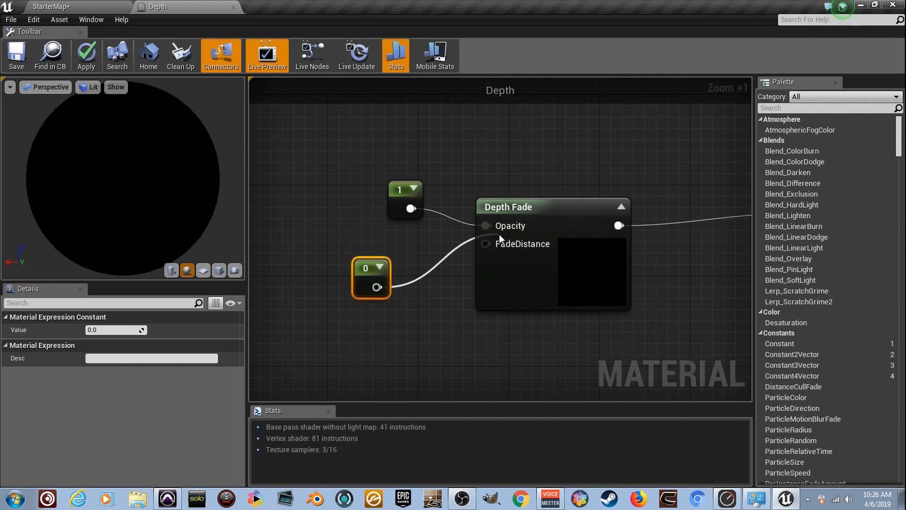
click(110, 330)
text(13000)
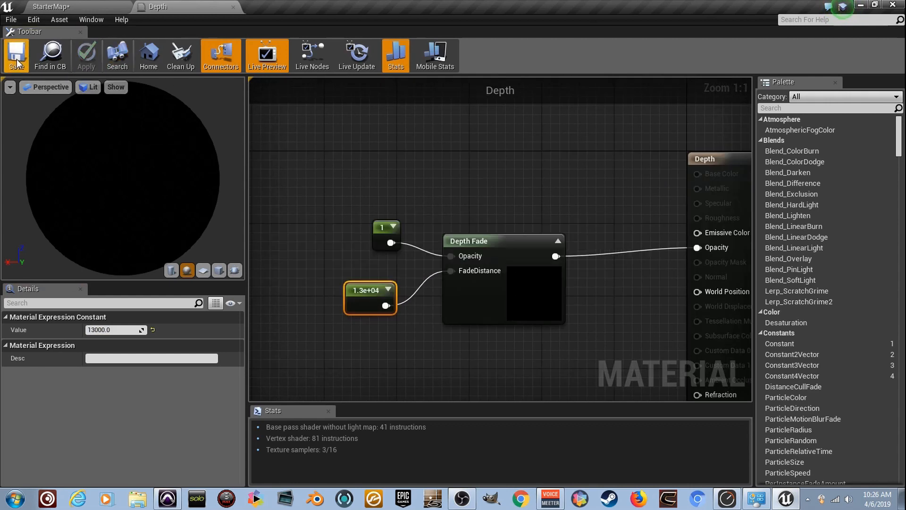
- Save, enable Two Sided on the material result node, and save again
click(64, 6)
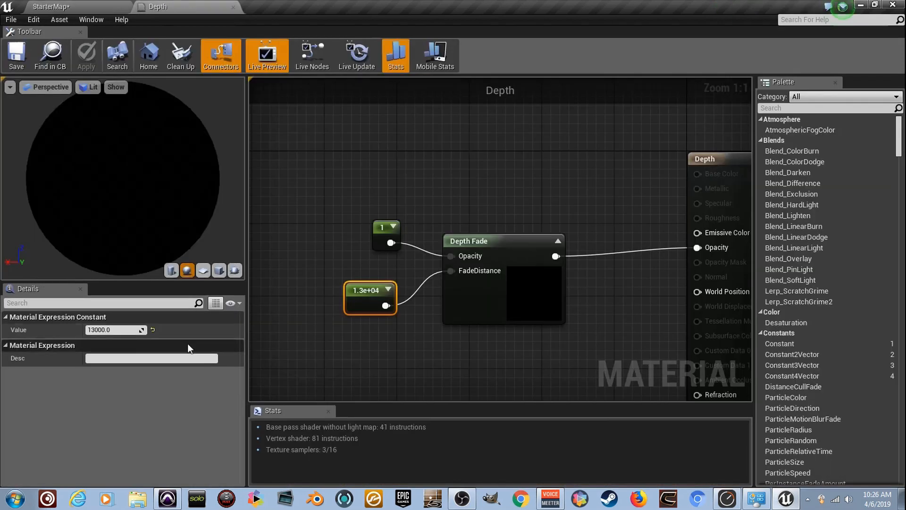
click(647, 136)
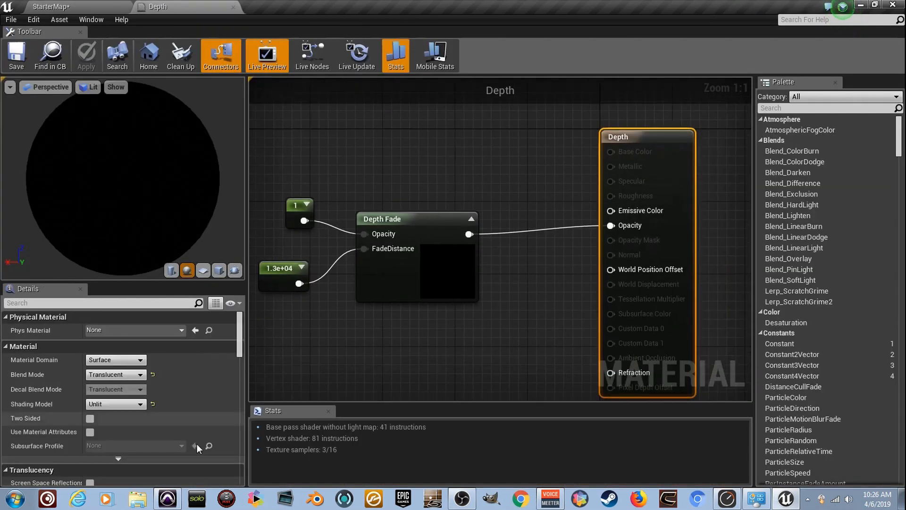
click(90, 418)
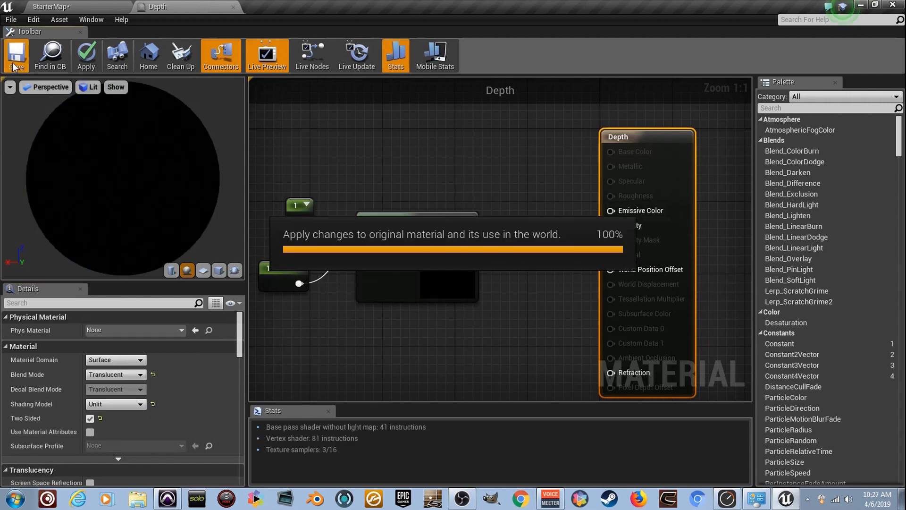
click(16, 55)
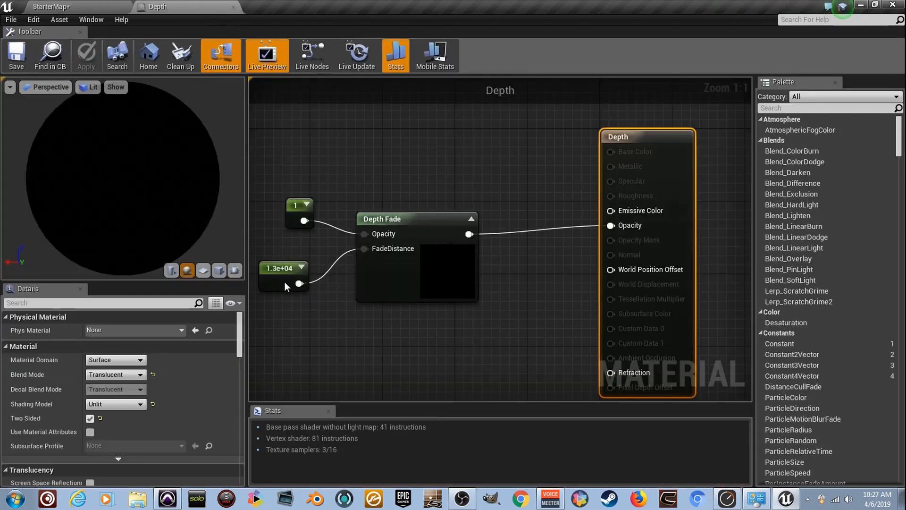
- Set the fade distance constant to 22000 and check the landscape in the level
click(283, 267)
text(22000)
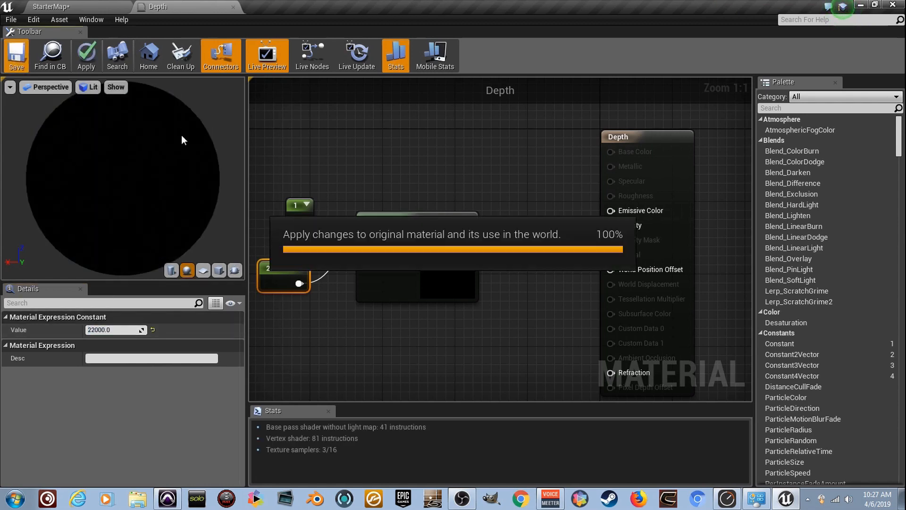
click(86, 55)
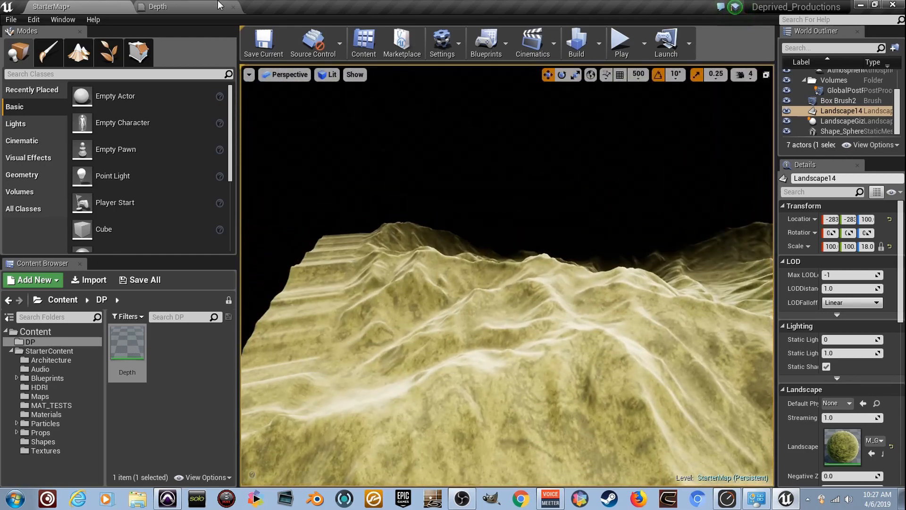
click(158, 6)
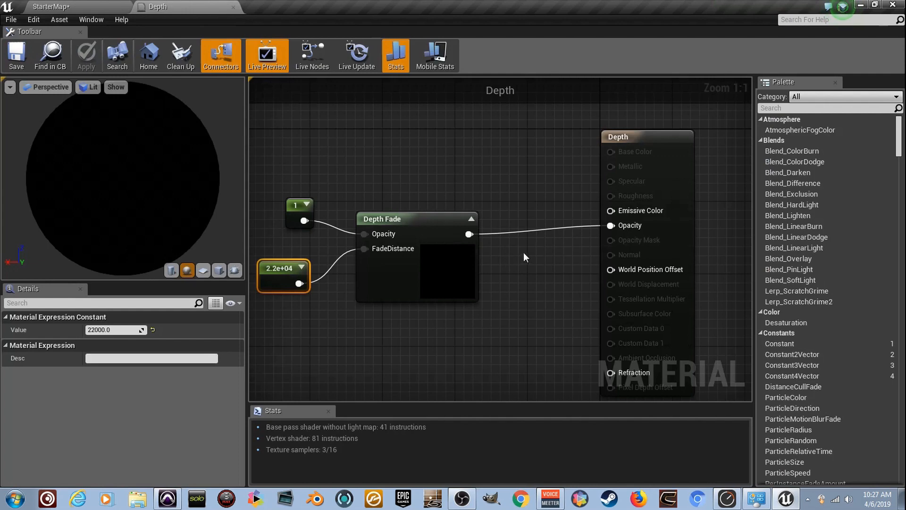
mouse_move(510, 227)
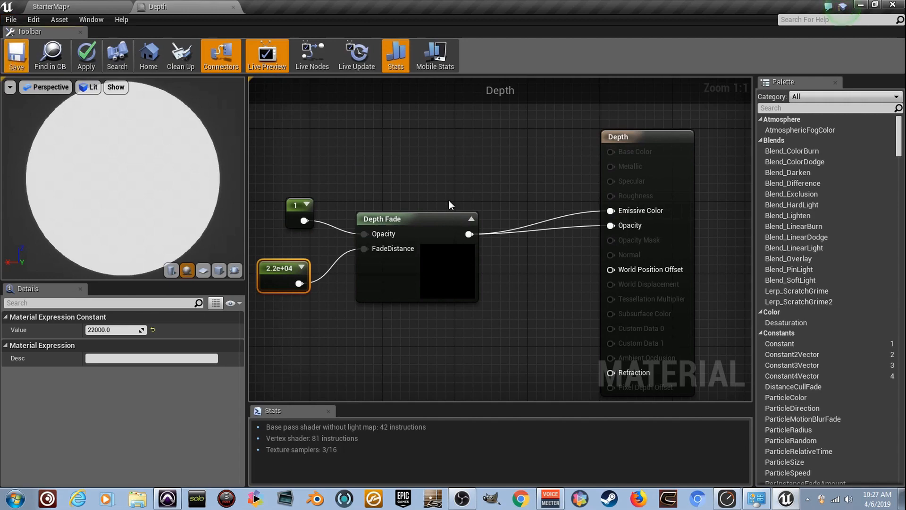
- Break the Depth Fade link to Opacity, leaving only Emissive Color connected
click(16, 55)
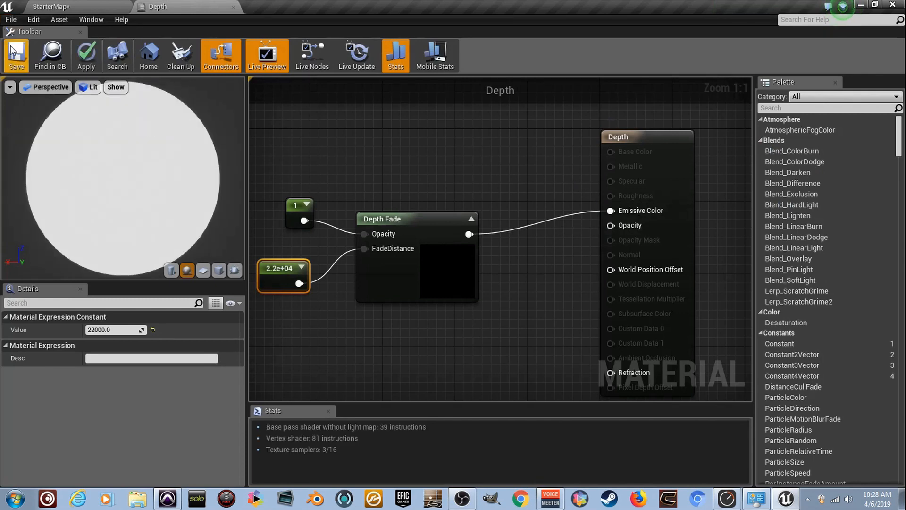
- Change the fade distance to 30000, apply it, and view the grayscale fog in StarterMap
click(16, 54)
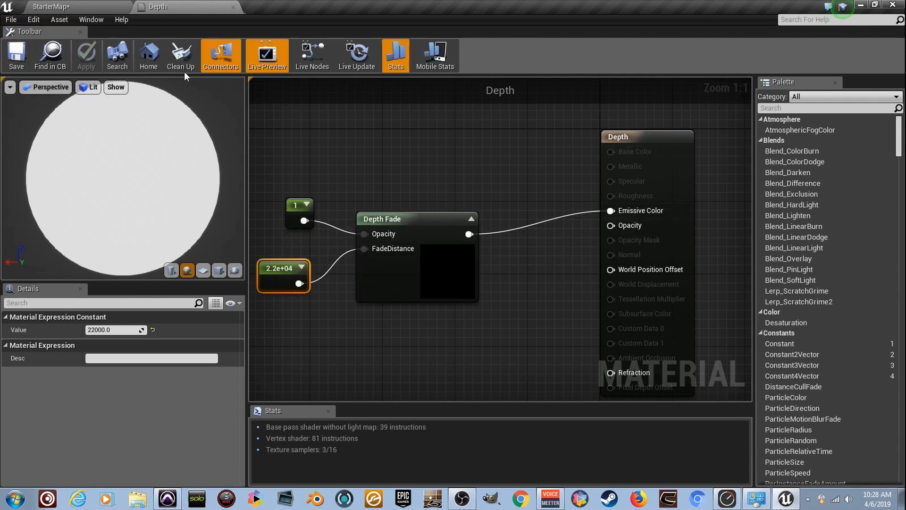
click(52, 6)
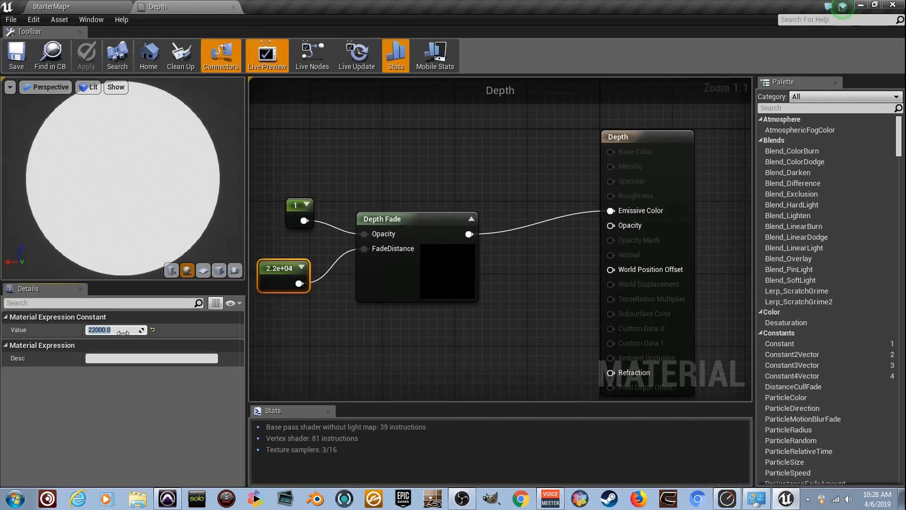
text(30000.0)
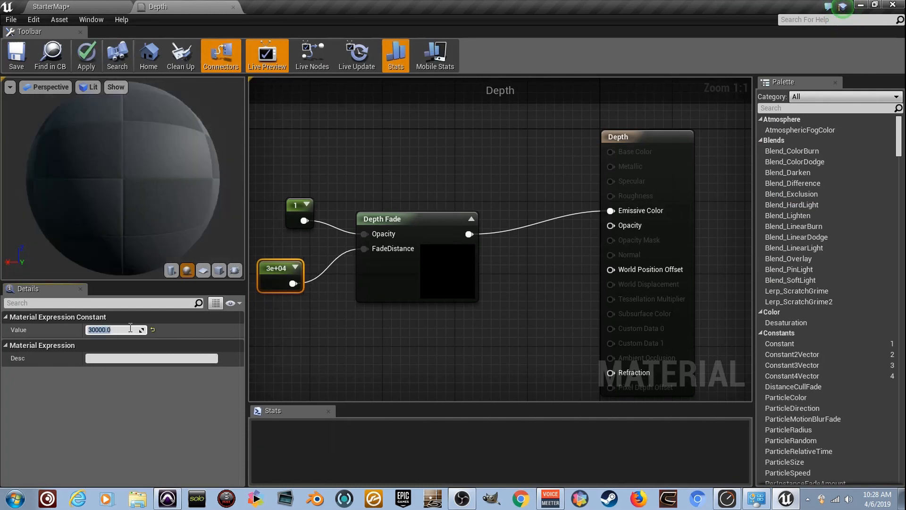
click(86, 55)
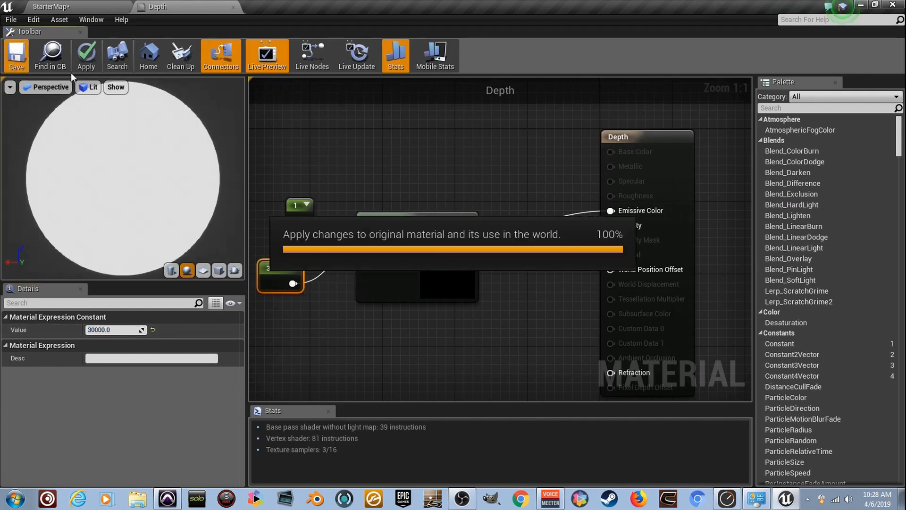
click(86, 55)
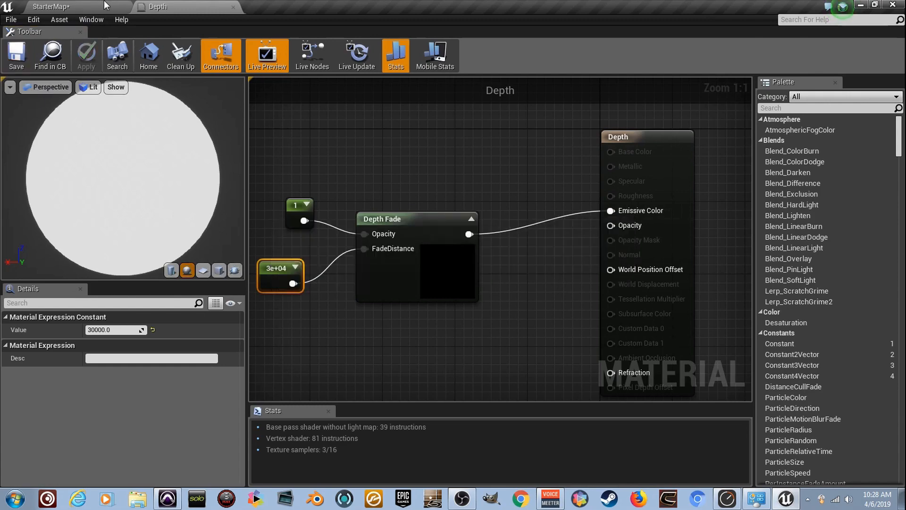
click(57, 7)
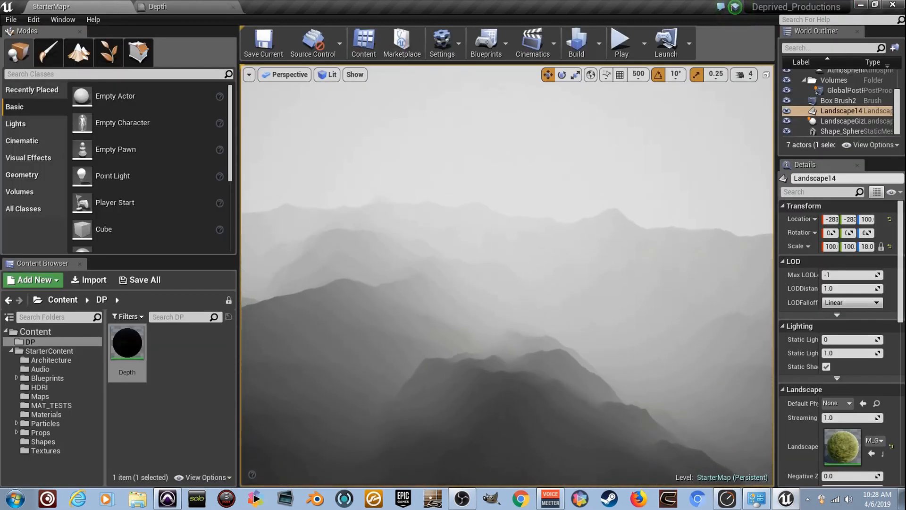